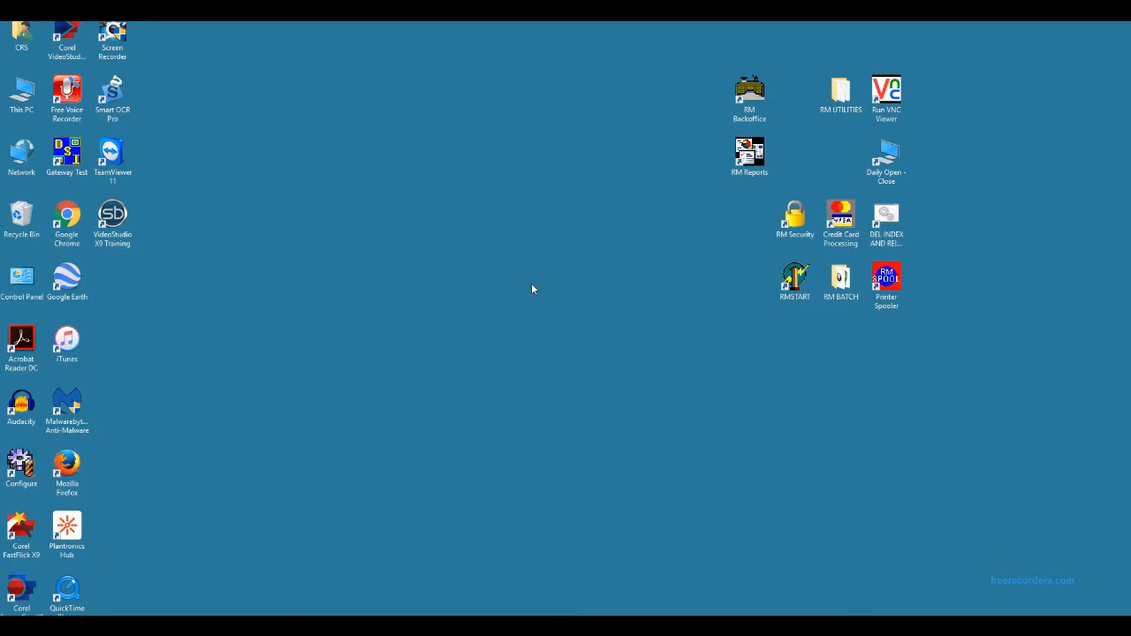
# Sign in to RM Backoffice and open Setup > Settlement and Tips > Tax Tables
pyautogui.click(750, 97)
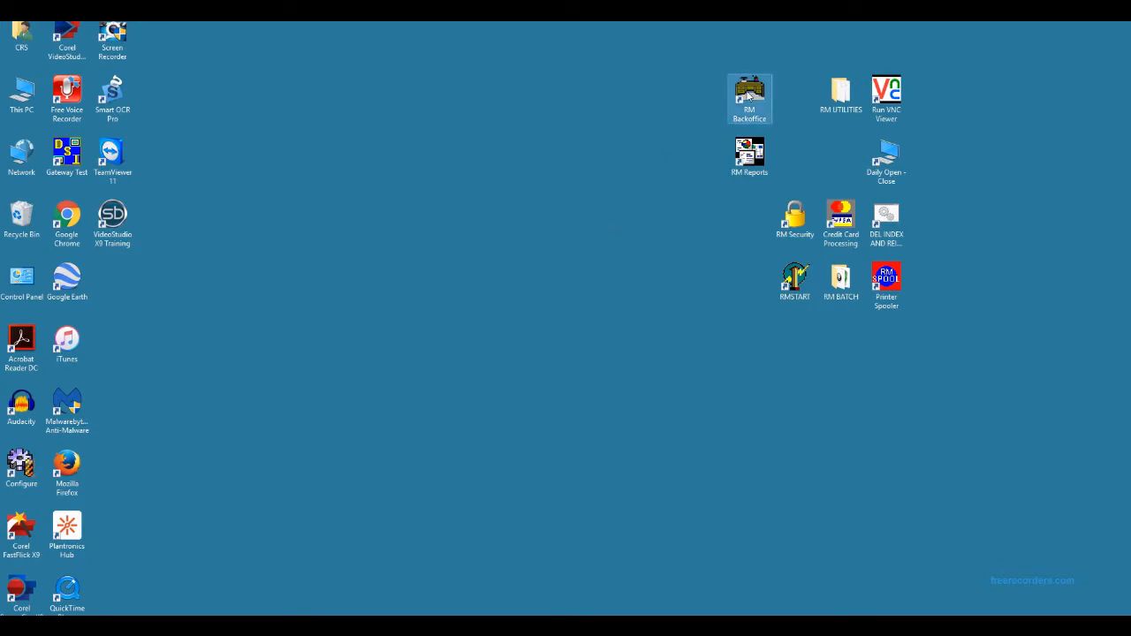
pyautogui.doubleClick(750, 97)
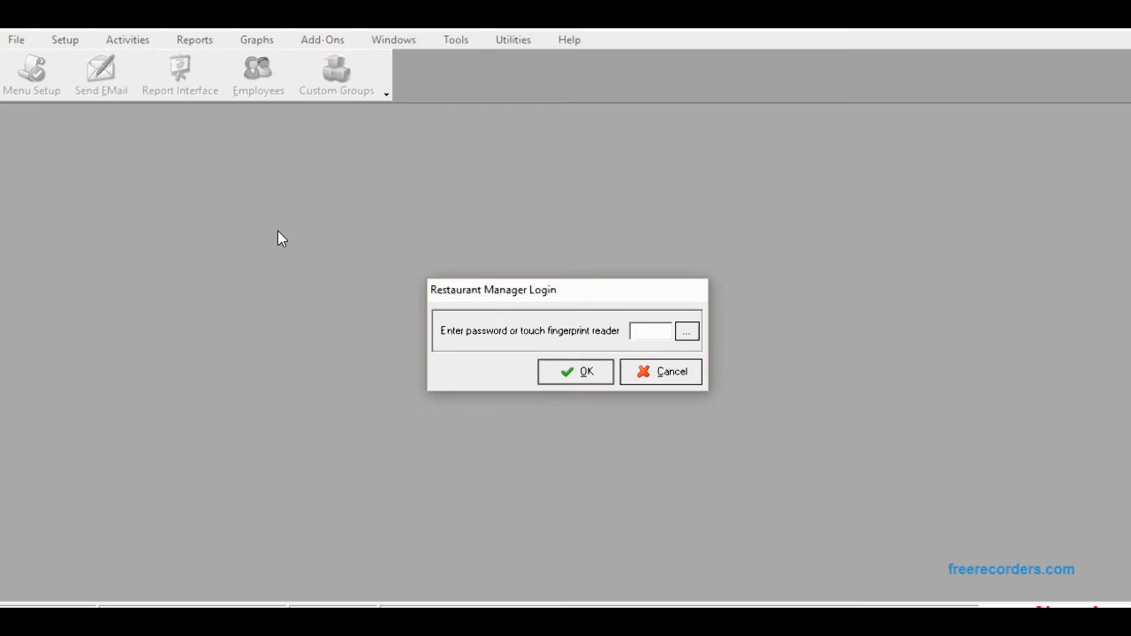
pyautogui.write('****')
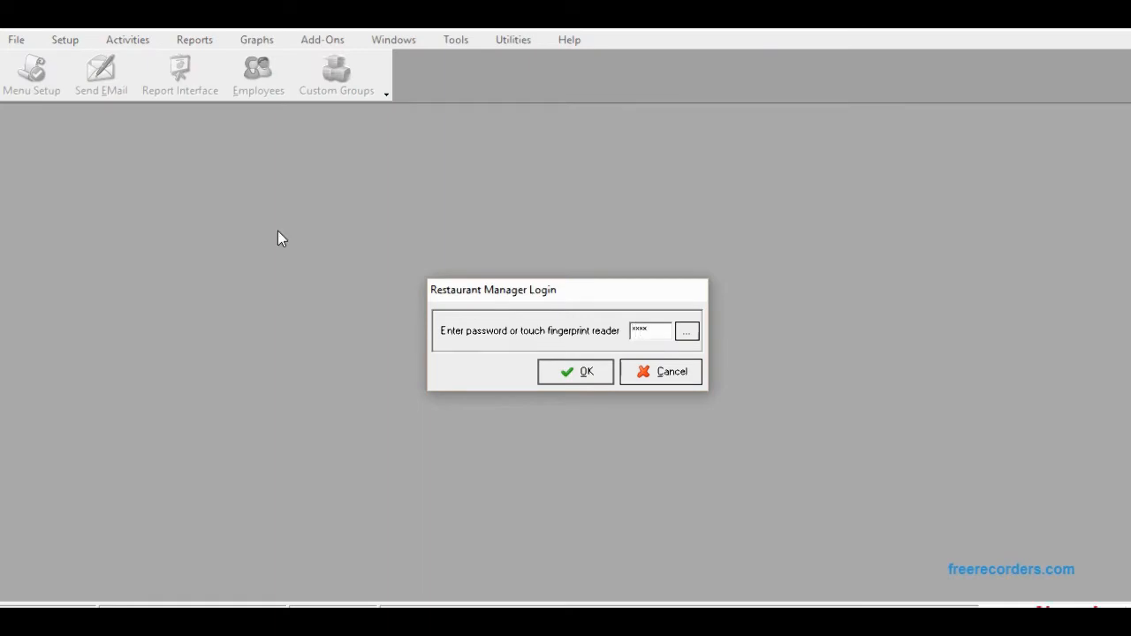
pyautogui.click(575, 371)
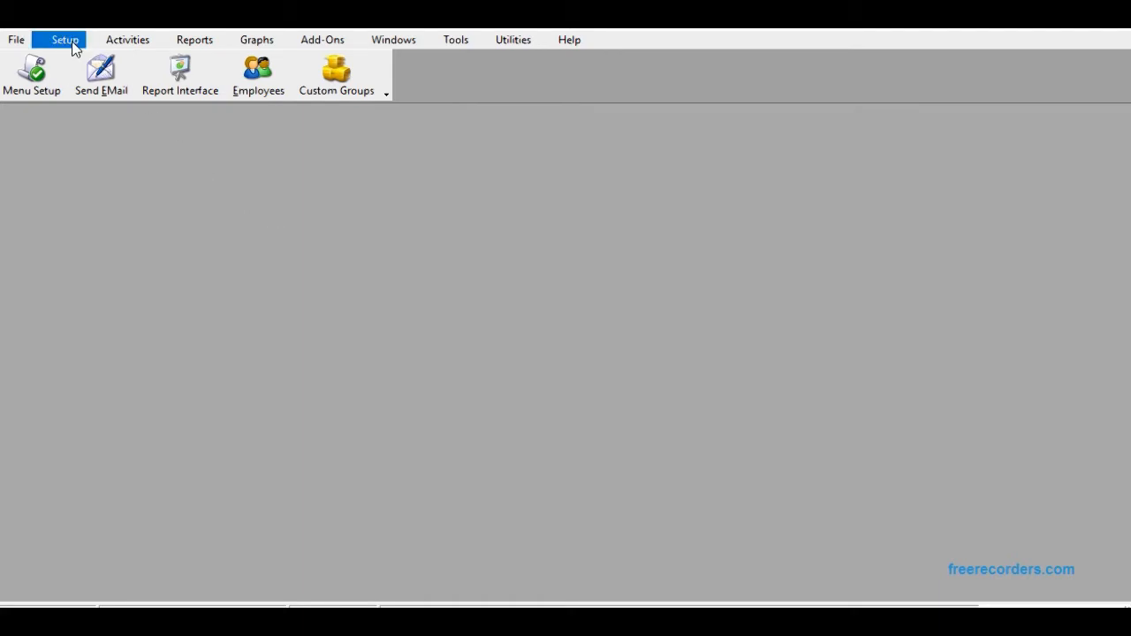
pyautogui.click(64, 40)
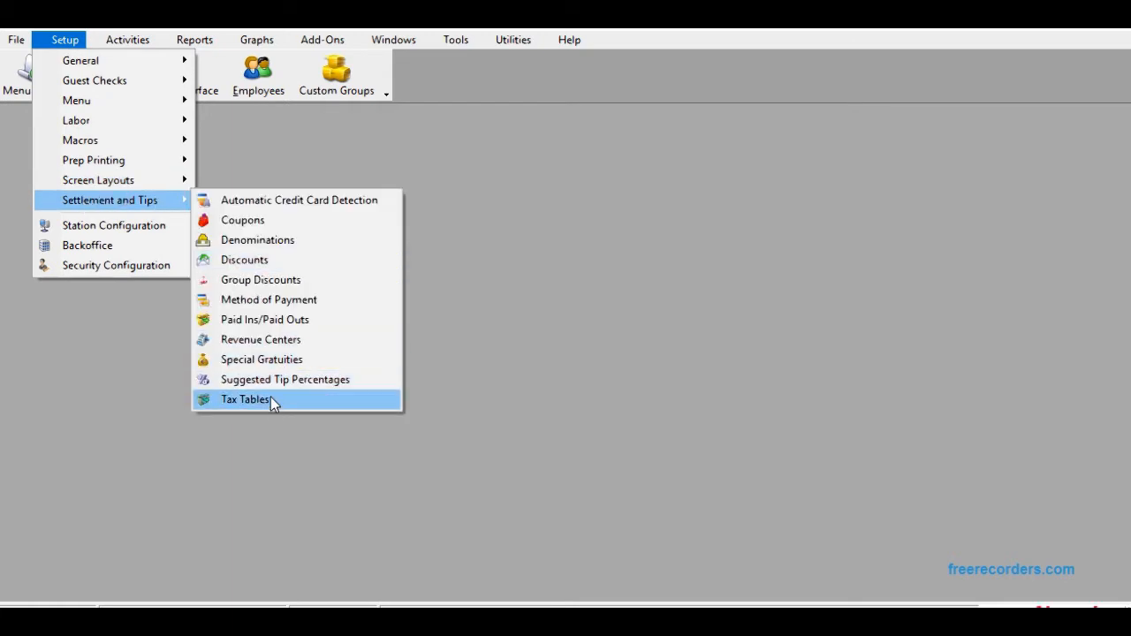
pyautogui.click(246, 400)
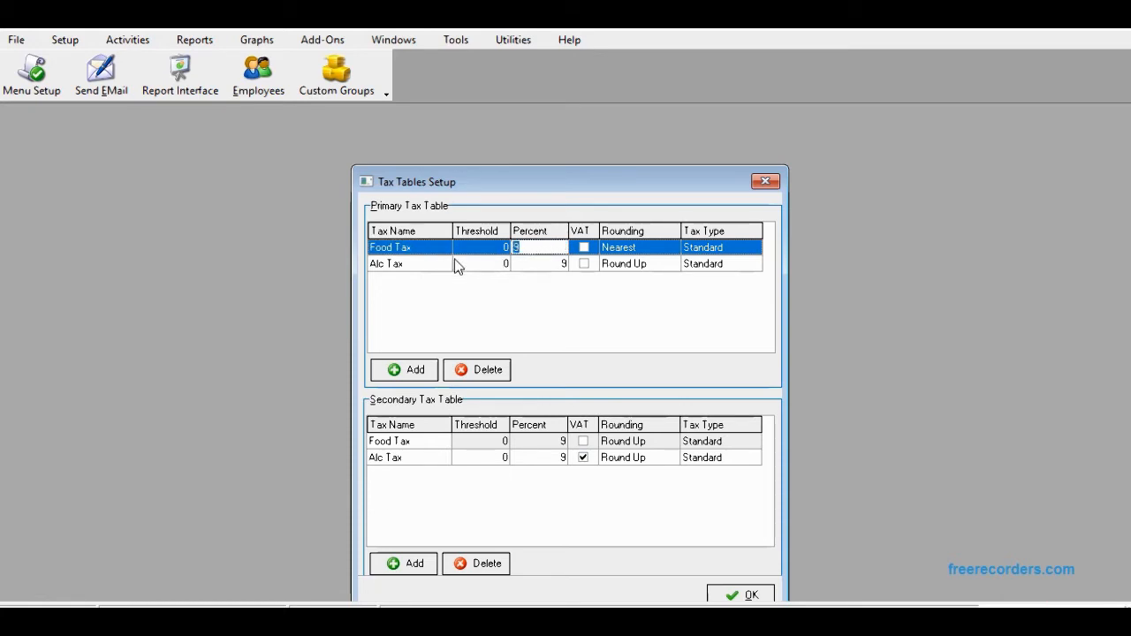
# Change the primary Food Tax and Alc Tax percents from 9 to 8.75
pyautogui.write('8.75')
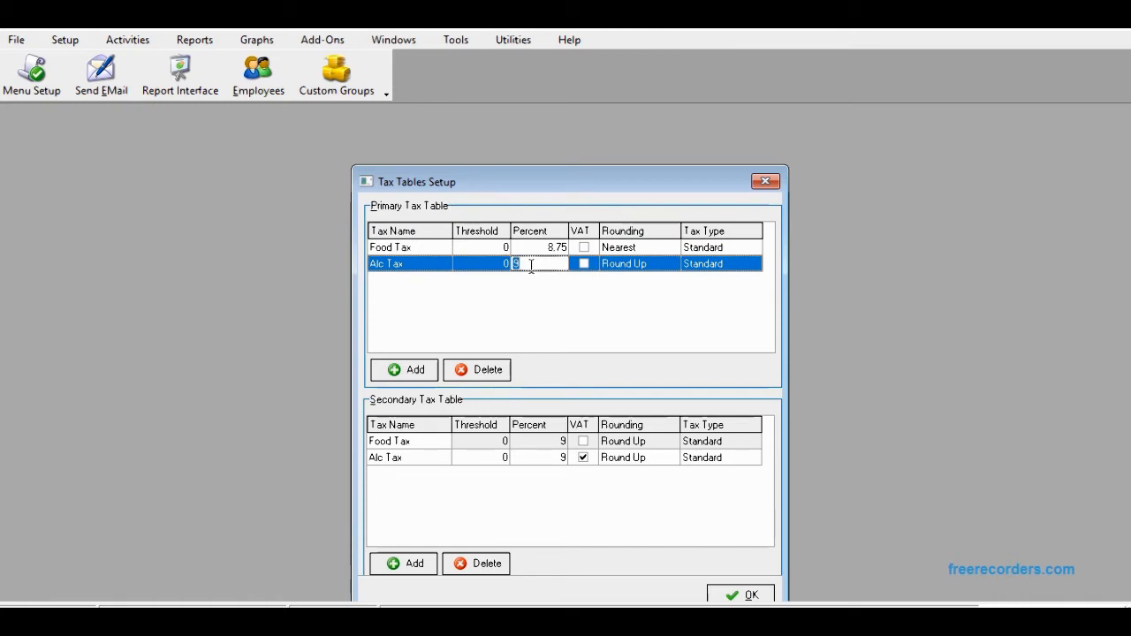
pyautogui.write('8.75')
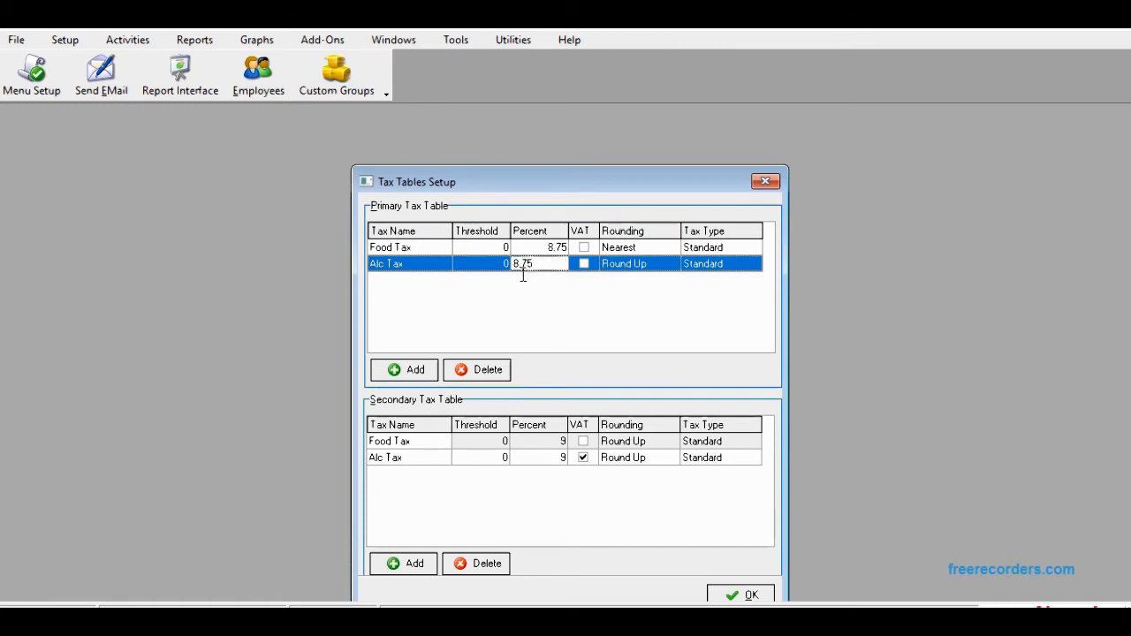
pyautogui.click(538, 441)
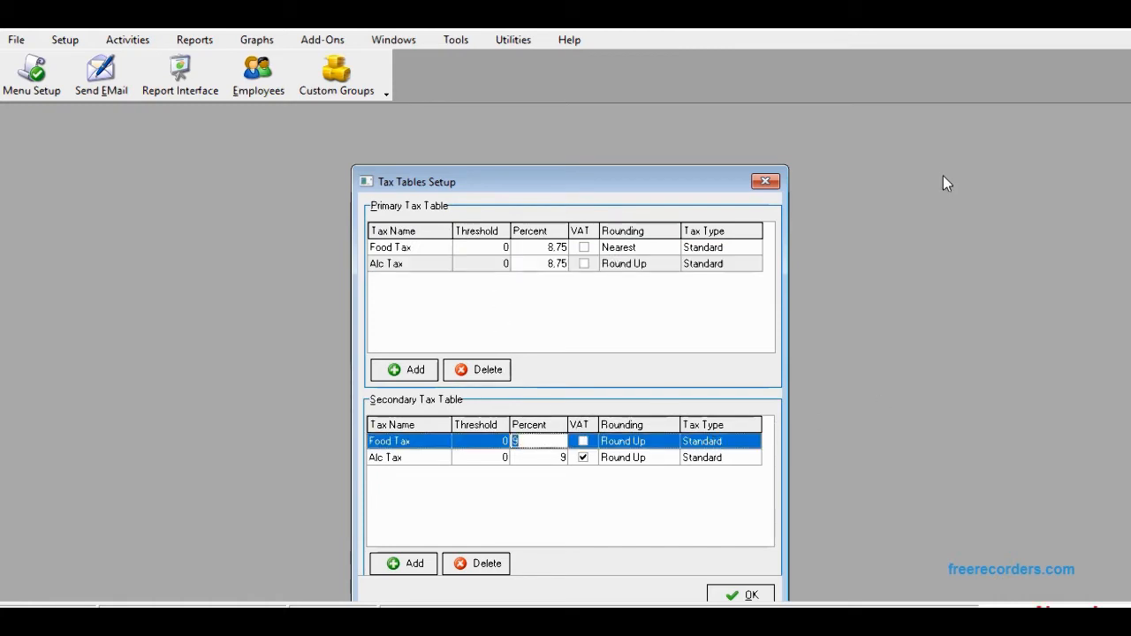
# Set secondary Food Tax and Alc Tax percents to 8.75 and save the tax tables
pyautogui.write('8.75')
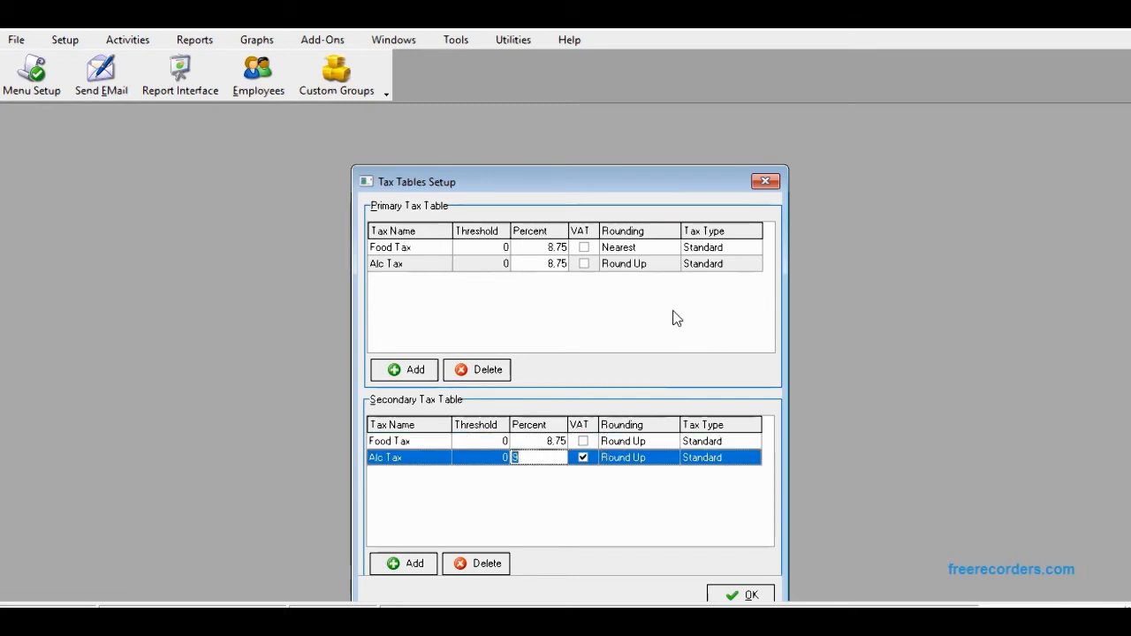
pyautogui.write('8.75')
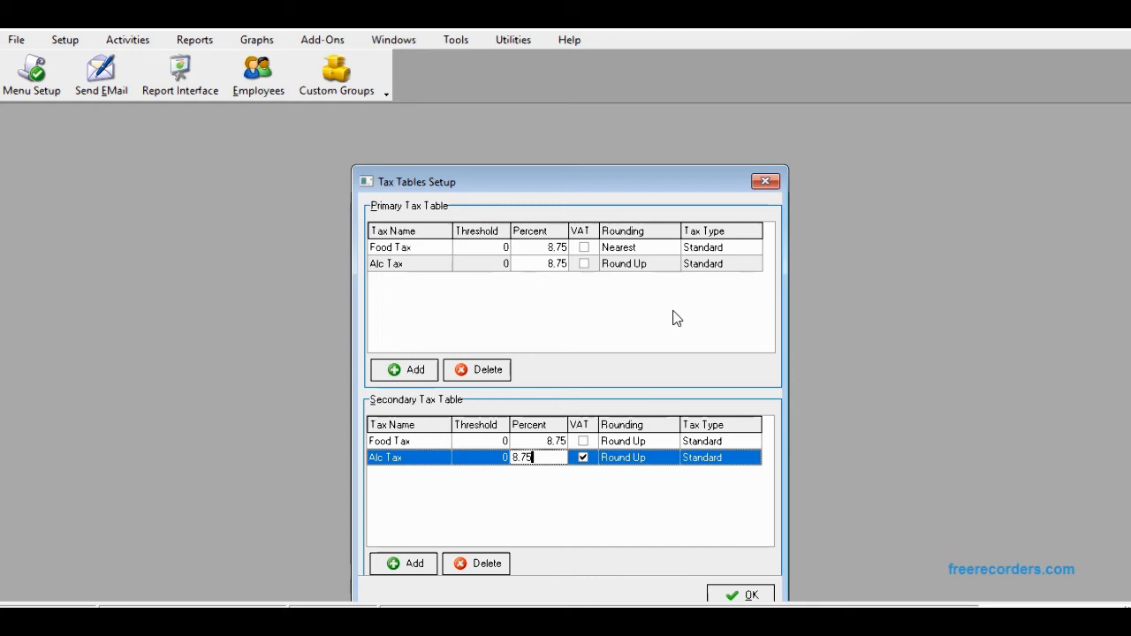
pyautogui.click(741, 594)
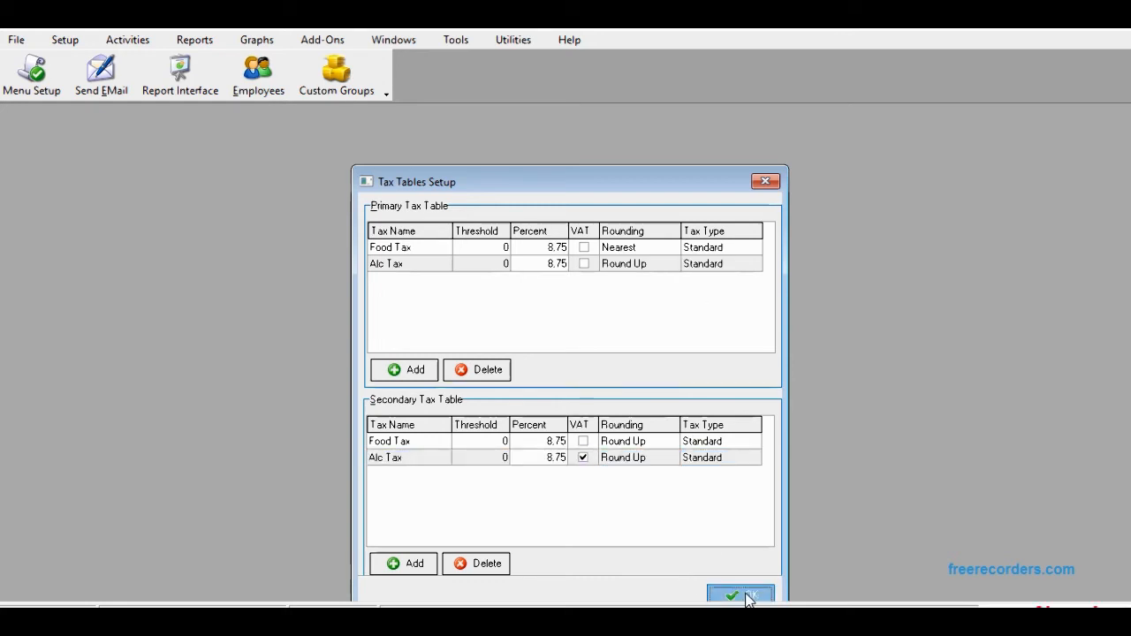
pyautogui.click(741, 596)
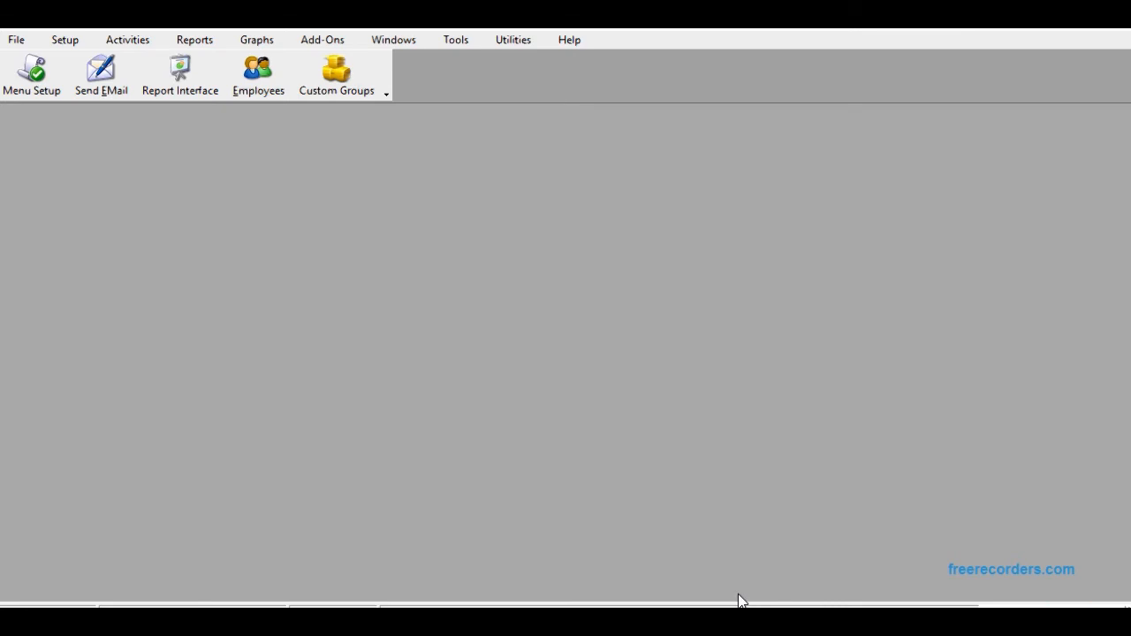
pyautogui.click(64, 39)
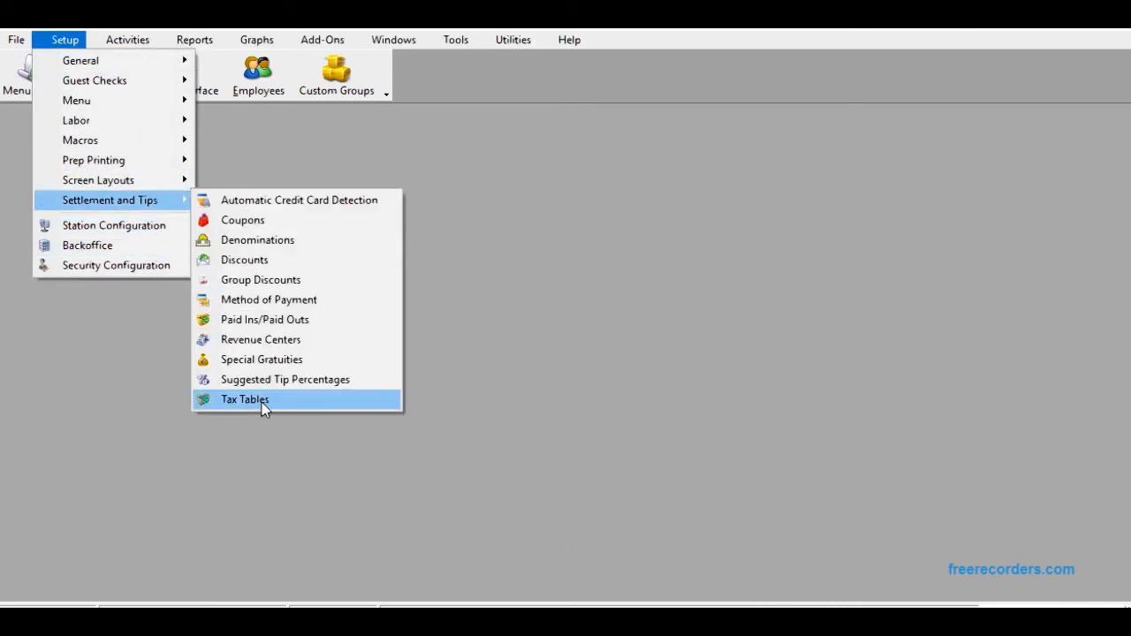
# Reopen Tax Tables to confirm all four primary and secondary rates read 8.75
pyautogui.click(245, 399)
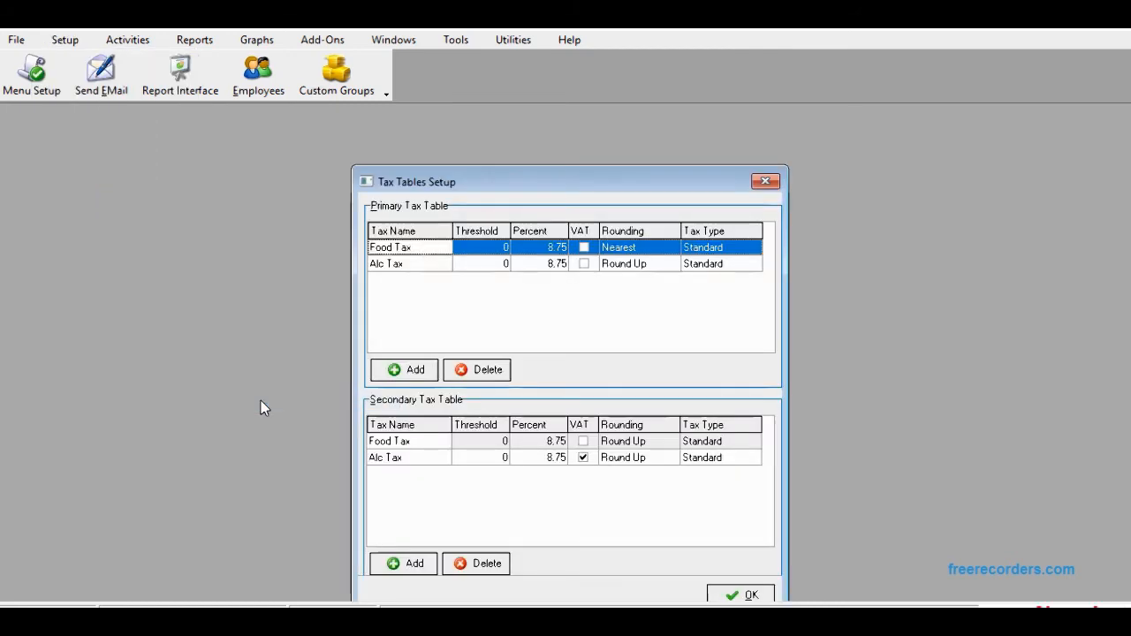
pyautogui.moveTo(272, 492)
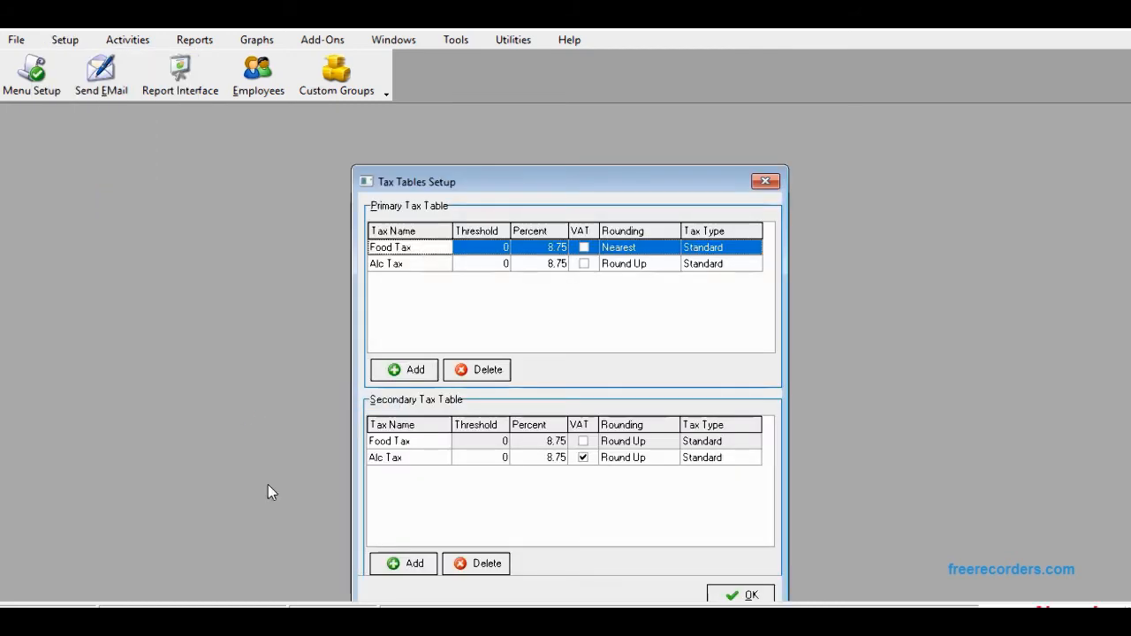